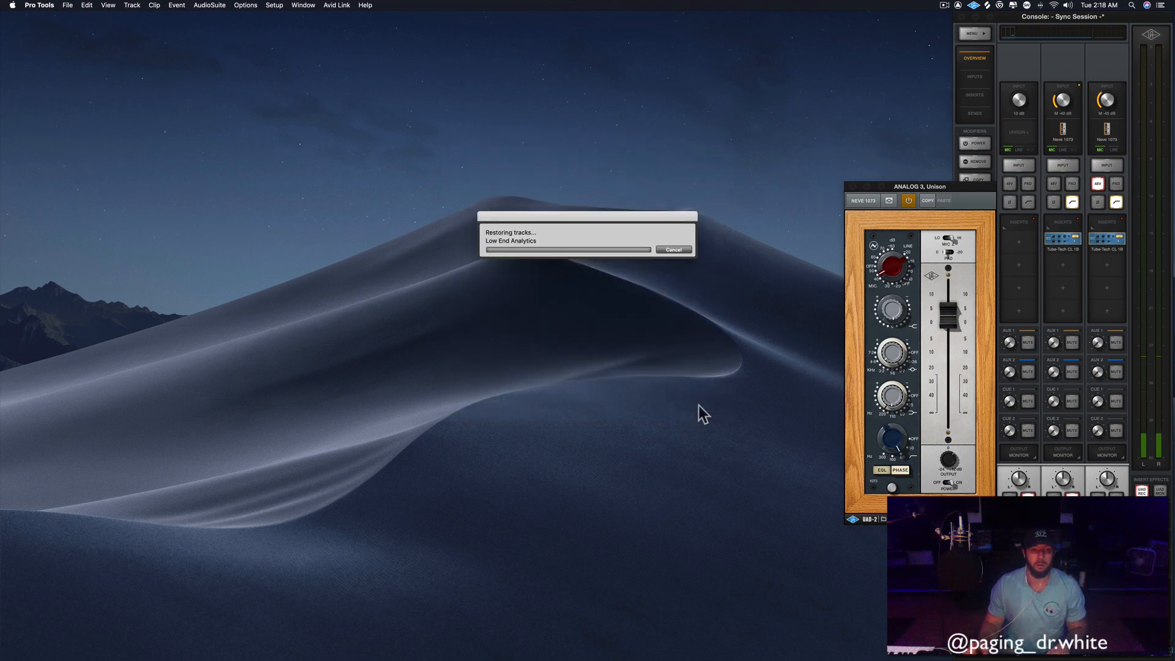
{"action": "mouse_move", "coordinate": [677, 350]}
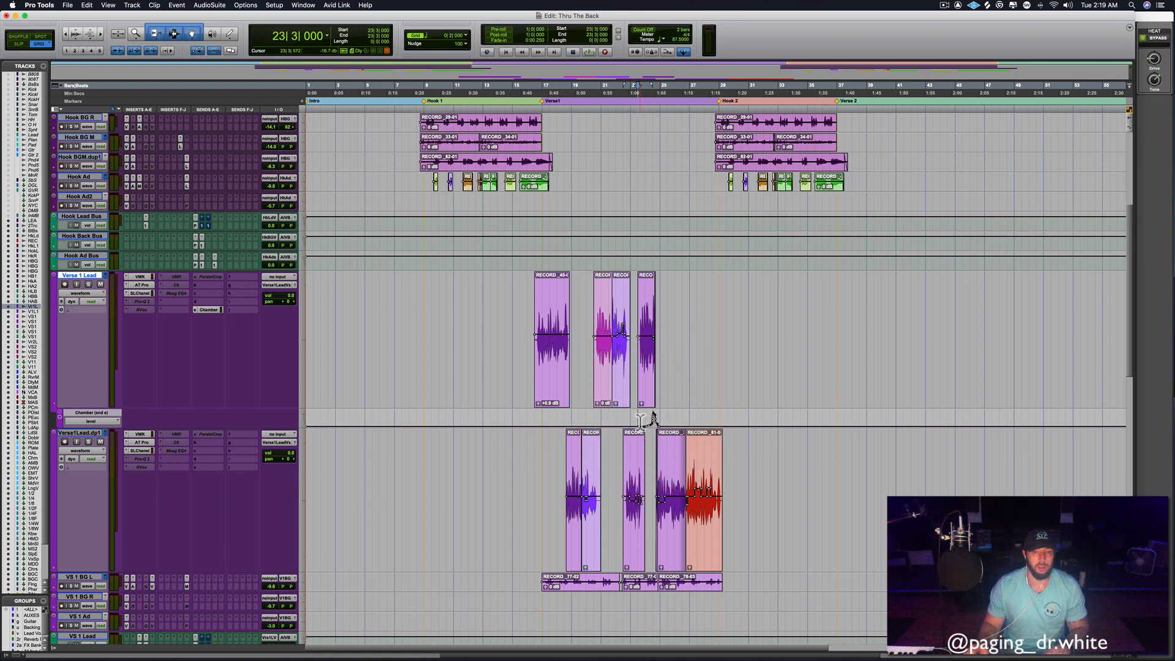
Zoom on the Verse 1 Lead clips and scroll down to the ROOM, Plate, HALL and Chamber returns
{"action": "key", "text": "space"}
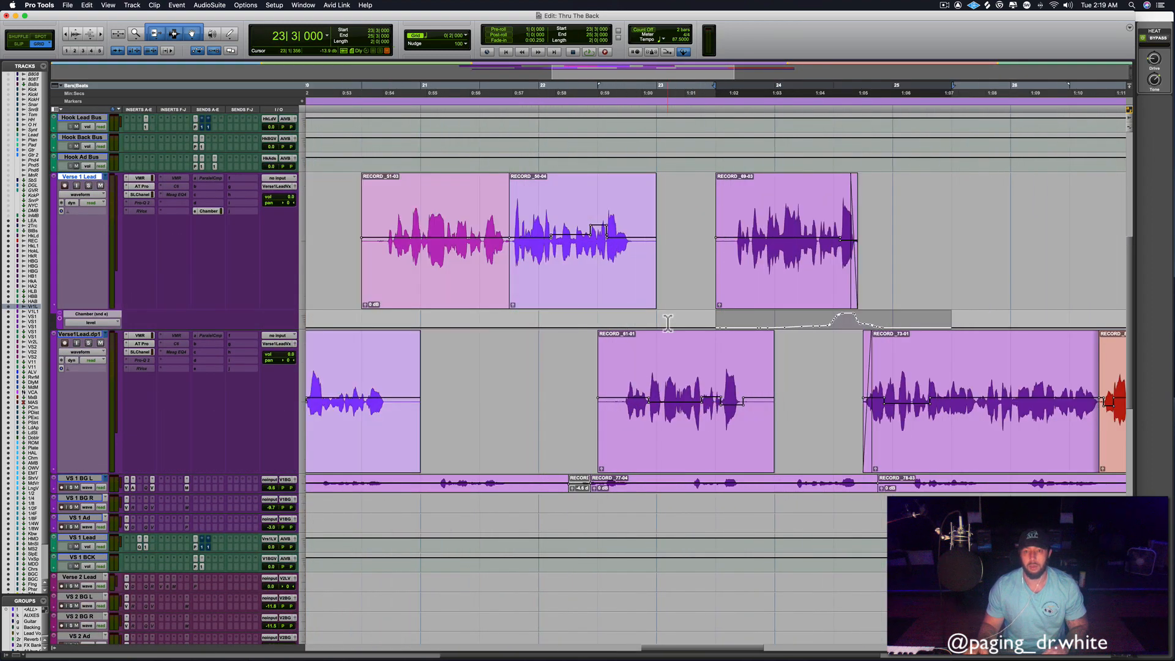
{"action": "key", "text": "space"}
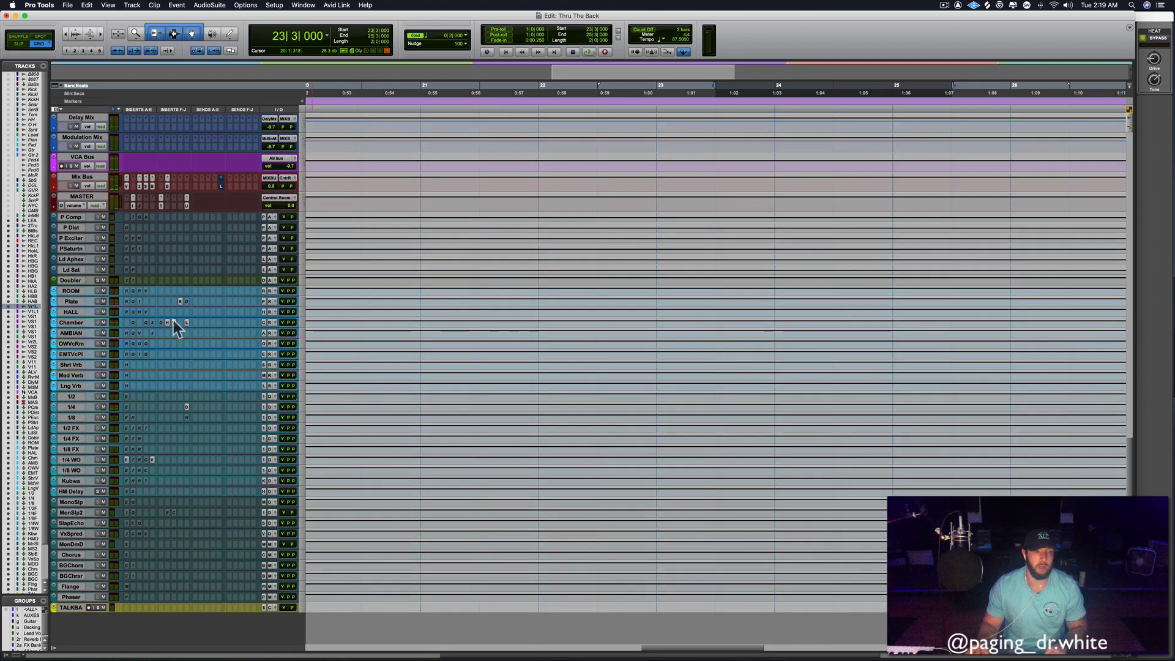
{"action": "left_click", "coordinate": [173, 321]}
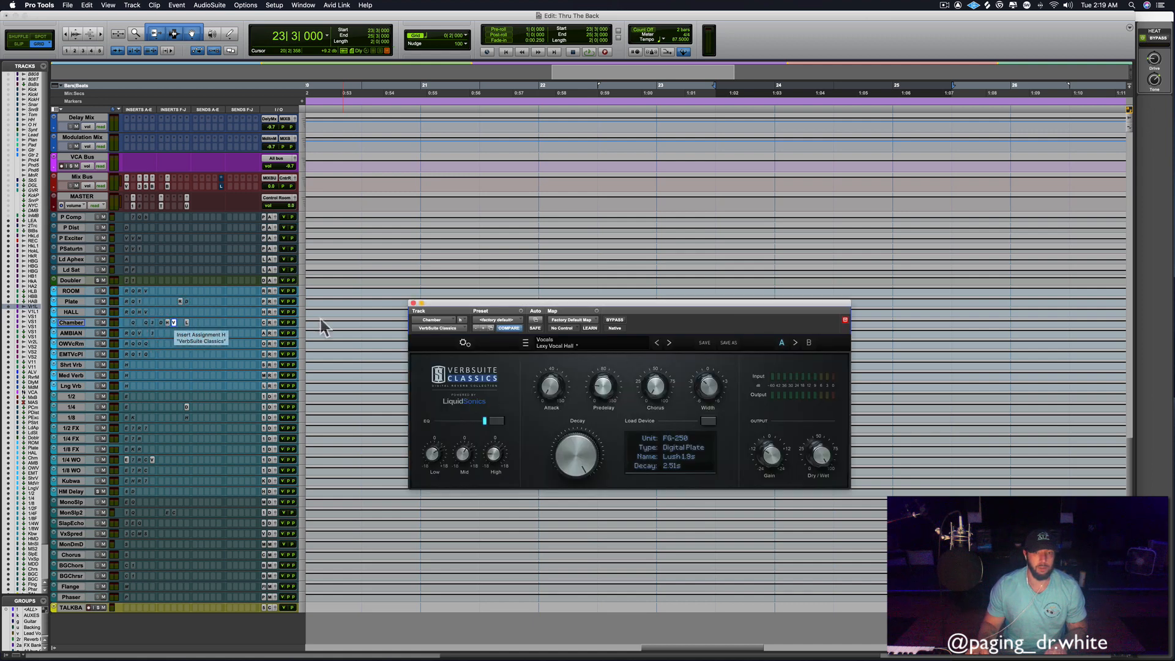
{"action": "mouse_move", "coordinate": [659, 456]}
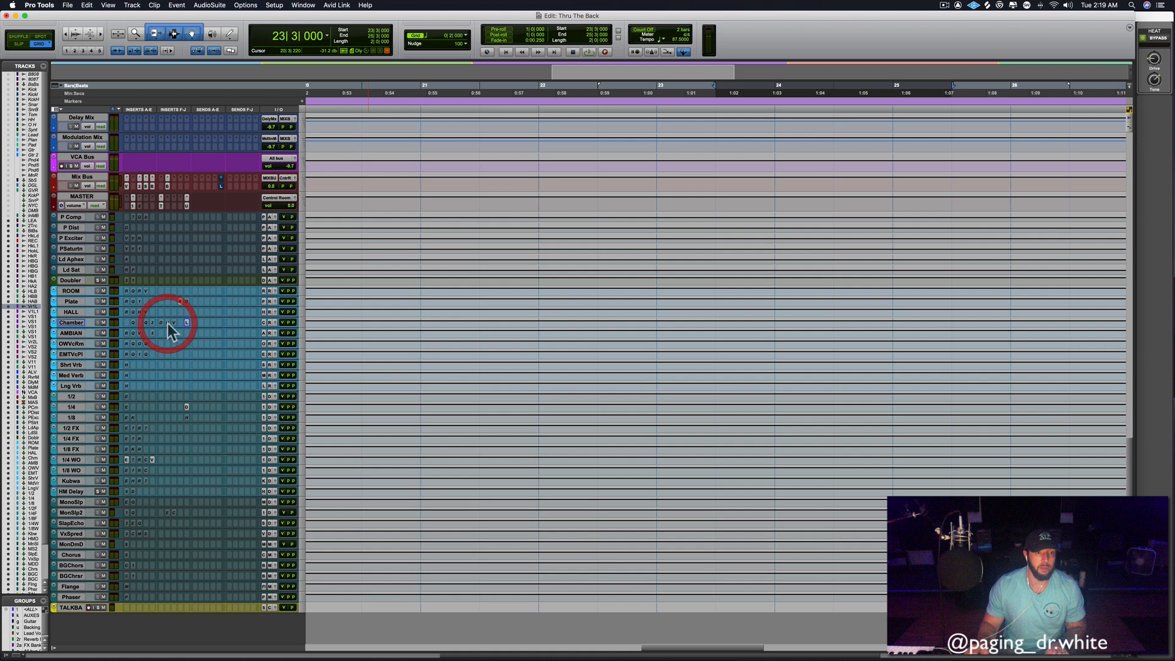
Activate the inactive Mod Delay III insert on the Chamber aux and review its settings
{"action": "left_click", "coordinate": [159, 322]}
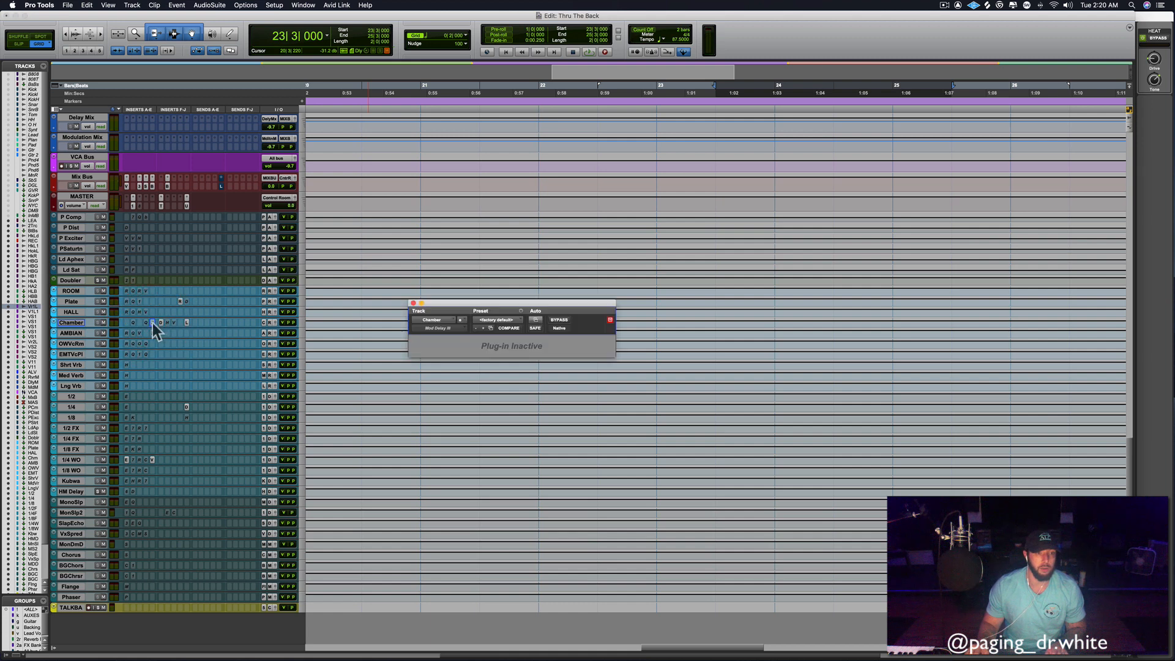
{"action": "left_click", "coordinate": [154, 325]}
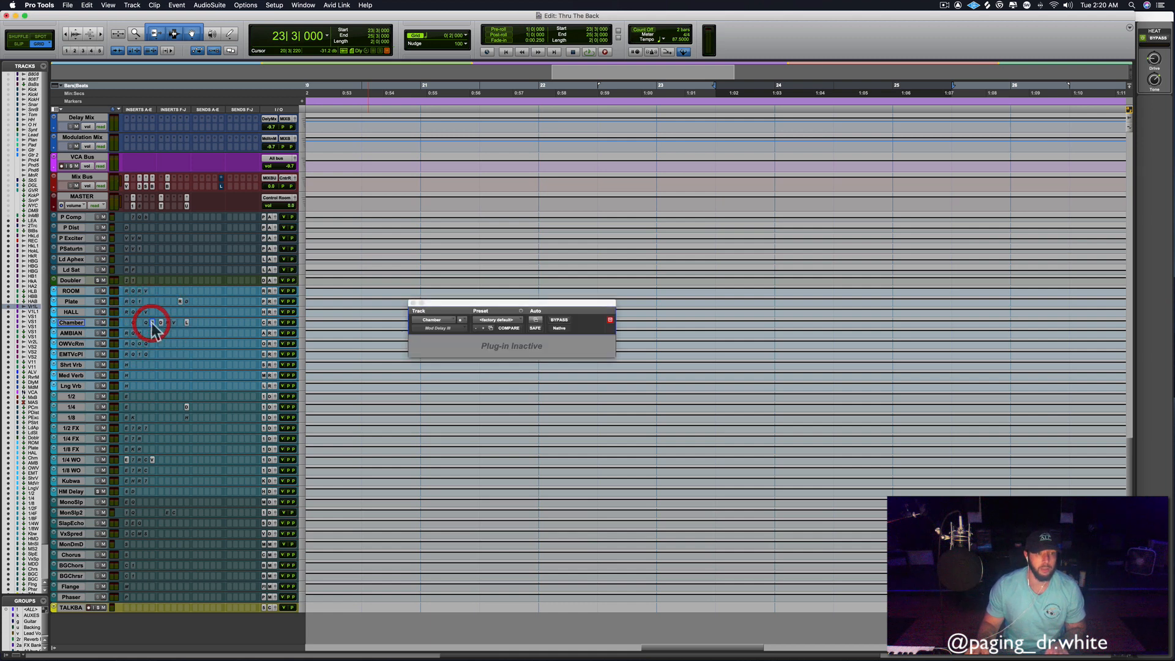
{"action": "left_click", "coordinate": [154, 322]}
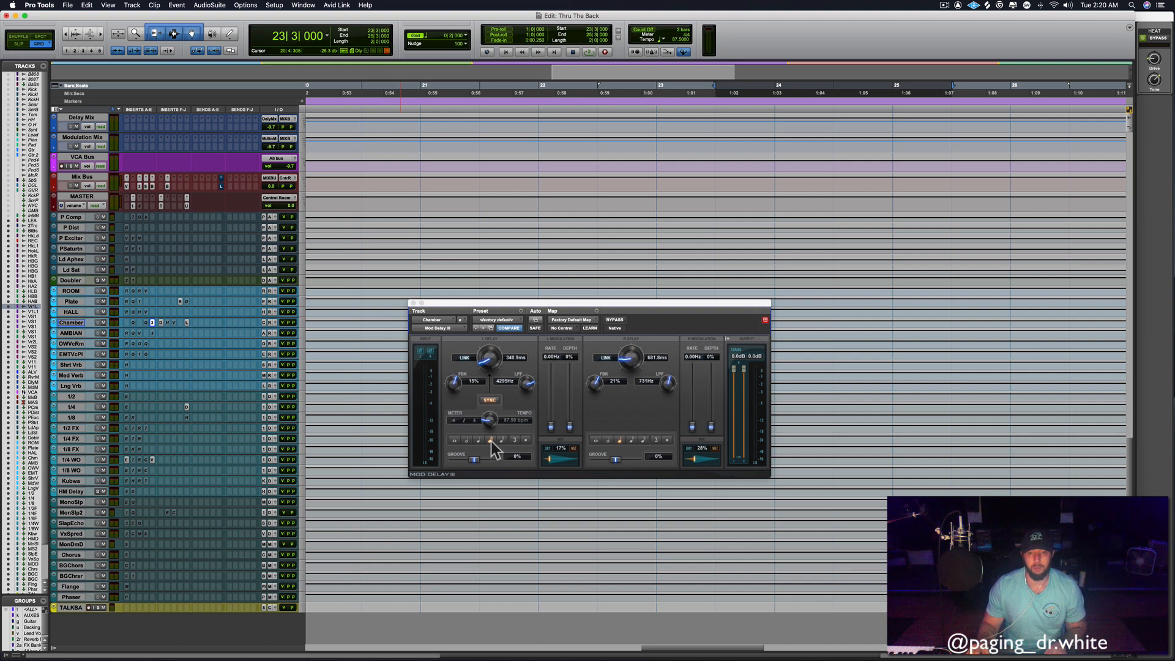
{"action": "mouse_move", "coordinate": [498, 393]}
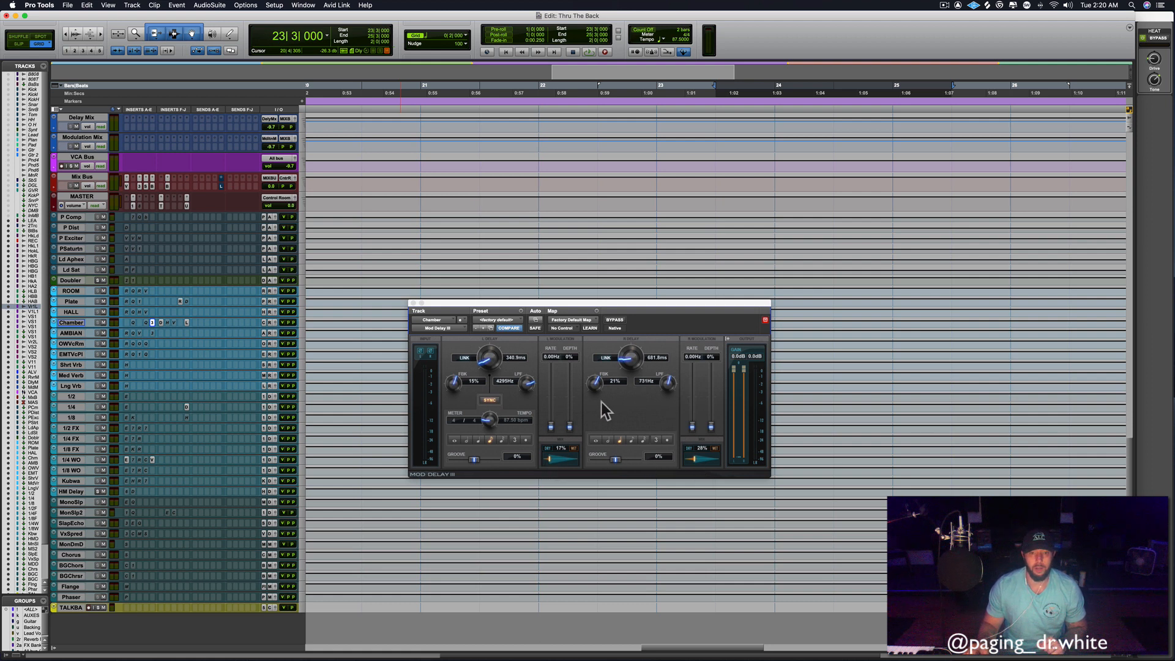
{"action": "mouse_move", "coordinate": [539, 393]}
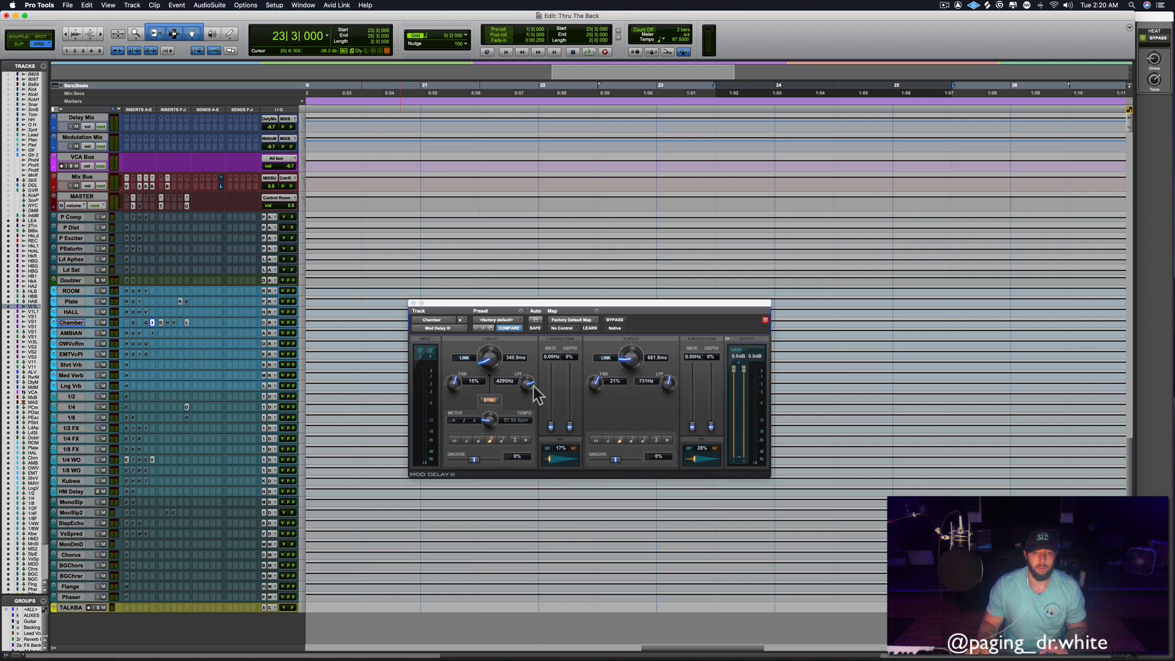
{"action": "mouse_move", "coordinate": [678, 393]}
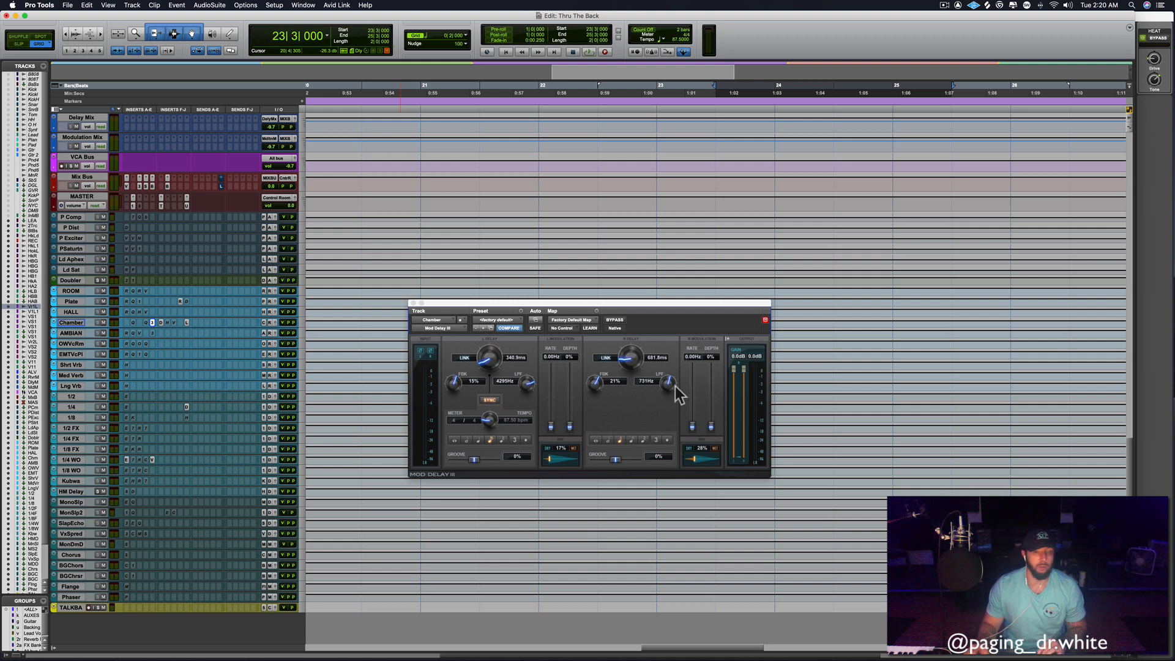
{"action": "mouse_move", "coordinate": [613, 407]}
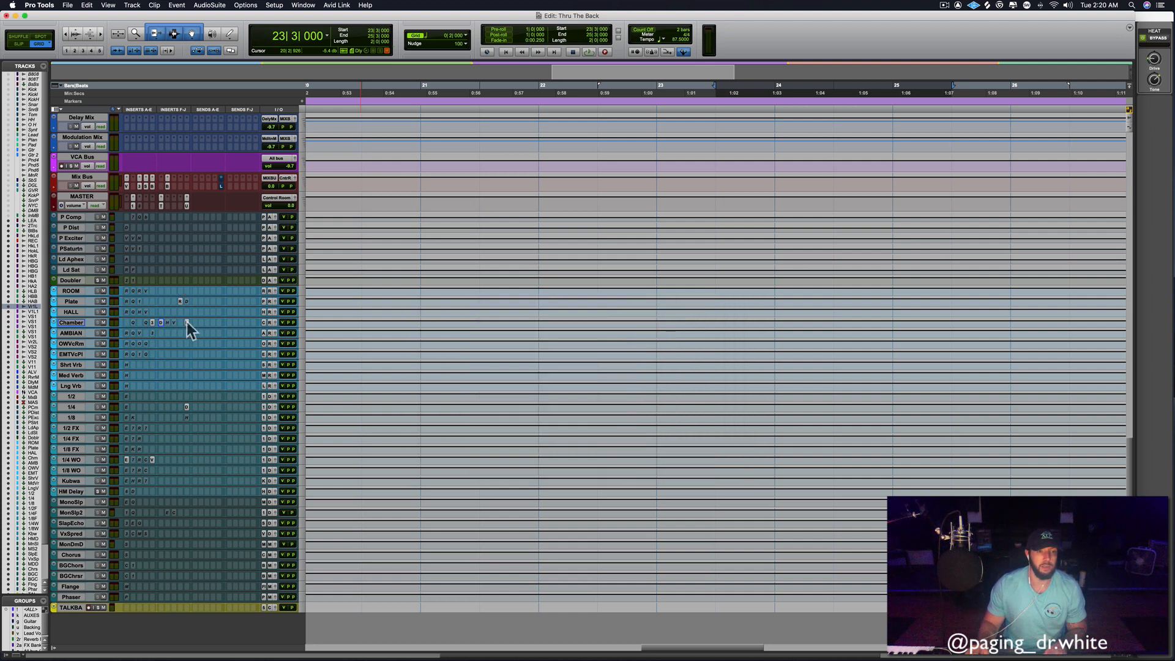
{"action": "left_click", "coordinate": [162, 322]}
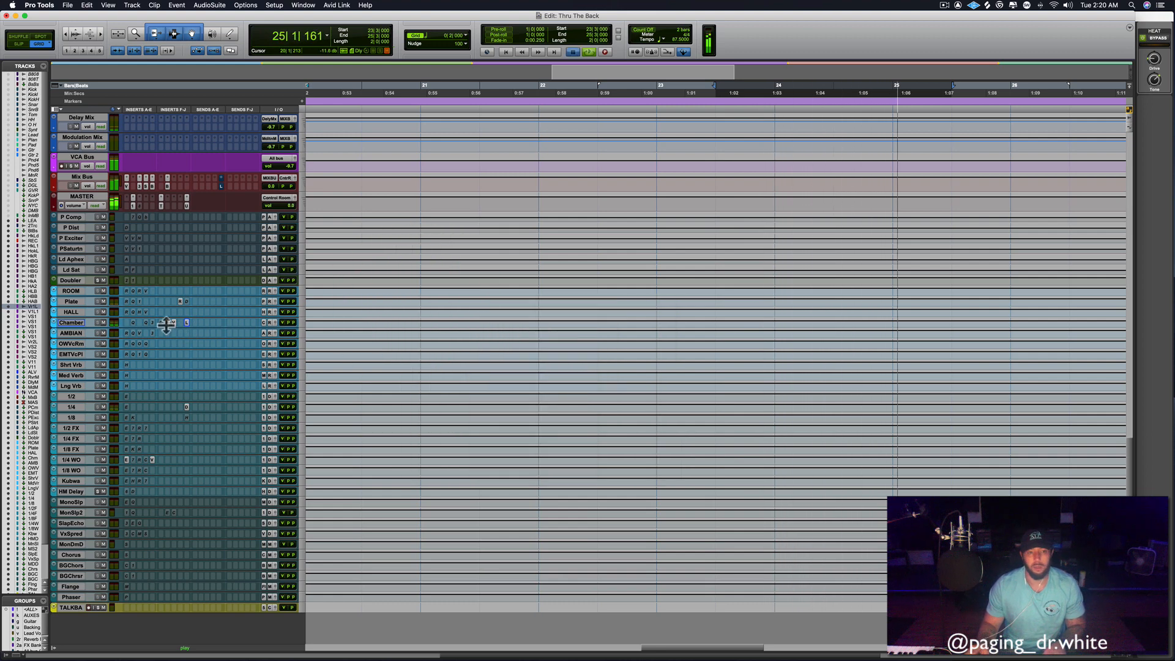
{"action": "left_click", "coordinate": [168, 322]}
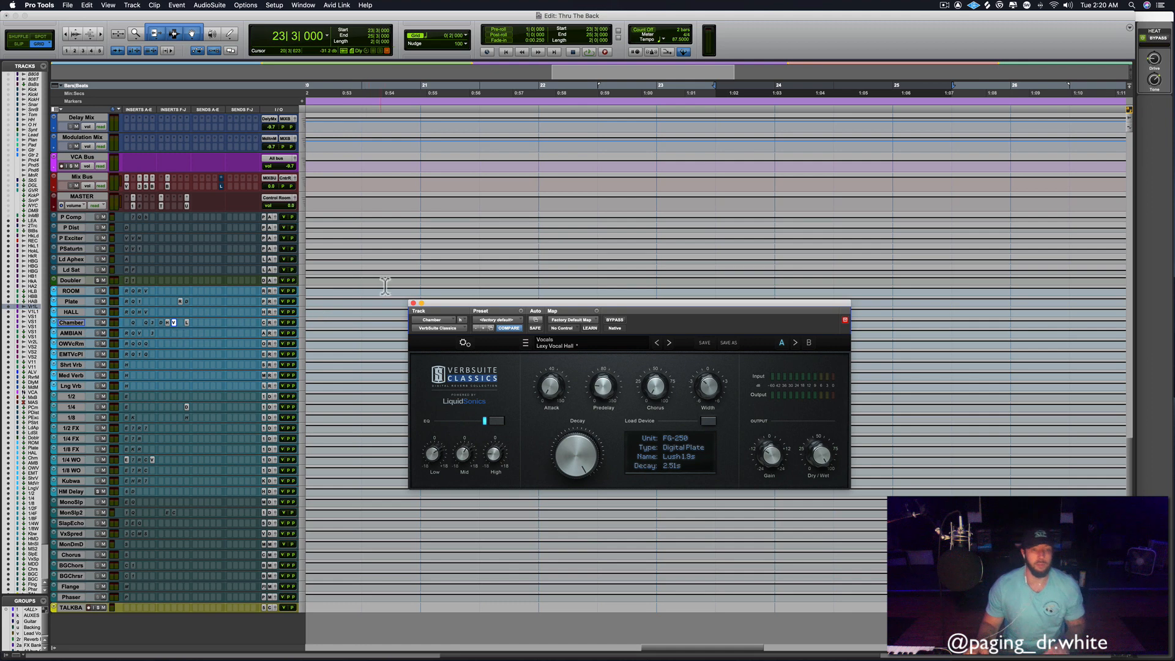
{"action": "left_click", "coordinate": [412, 303]}
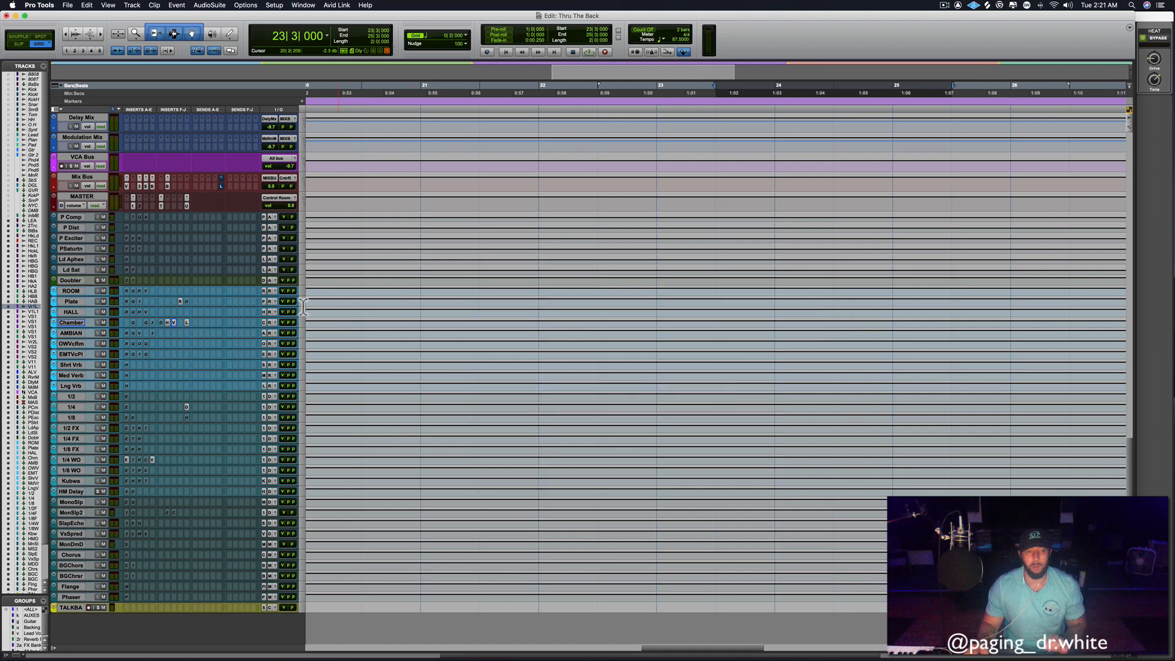